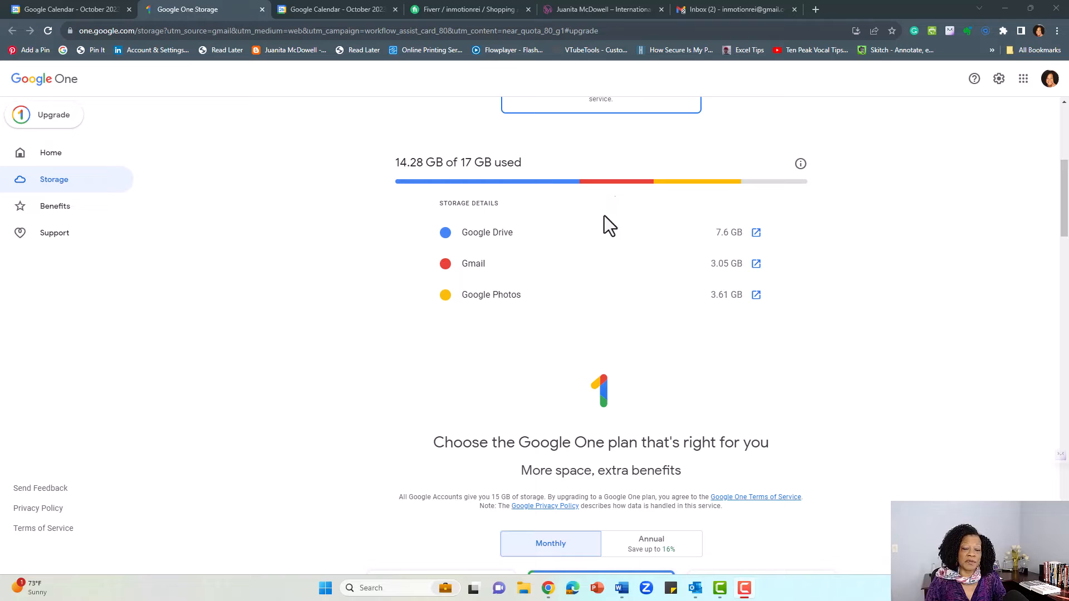
mouse_move(760, 289)
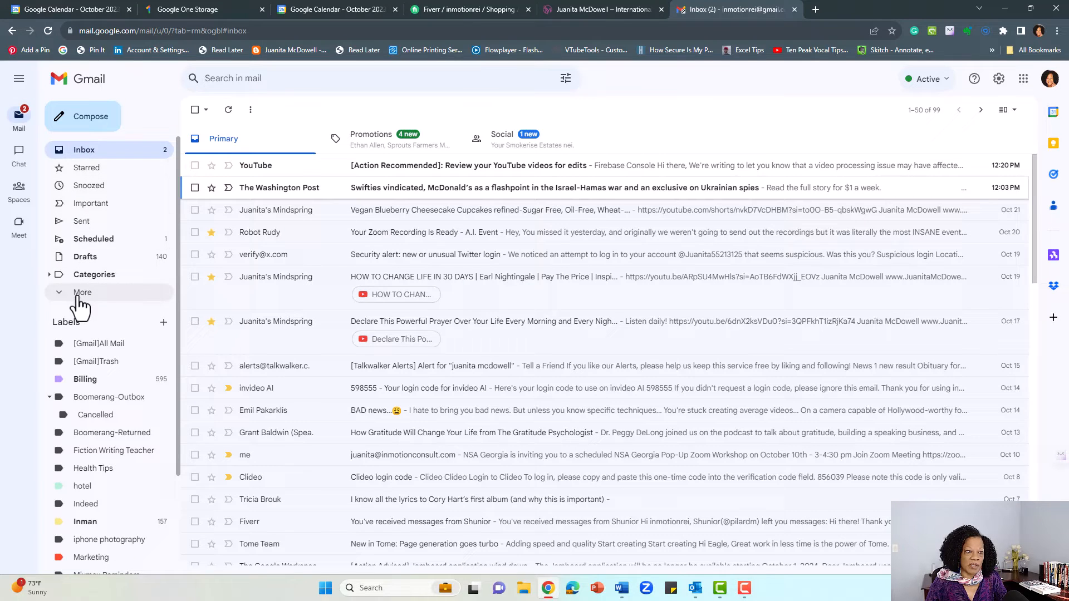
Step: Expand the 'More' section of the Gmail sidebar to reveal Spam and Trash
left_click(82, 292)
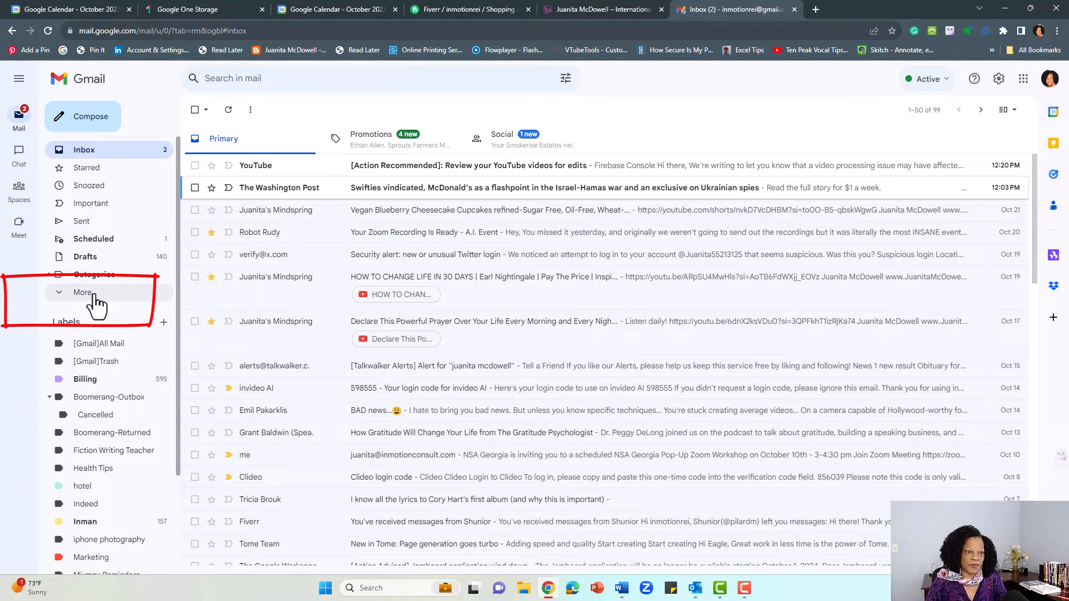
left_click(82, 291)
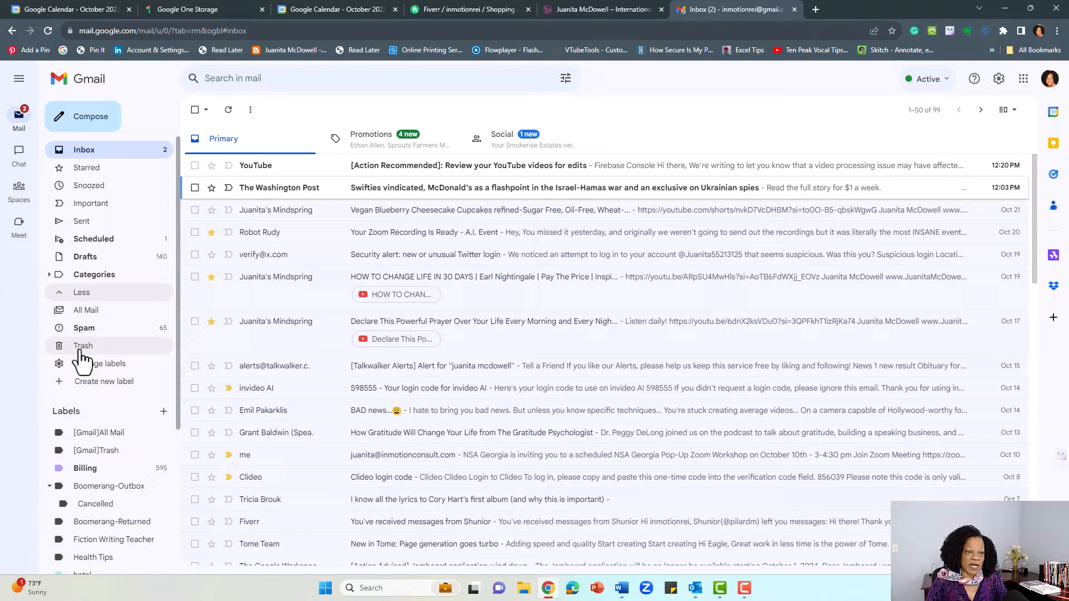
Step: Empty the Trash folder of all 2,811 messages and confirm the deletion
left_click(83, 345)
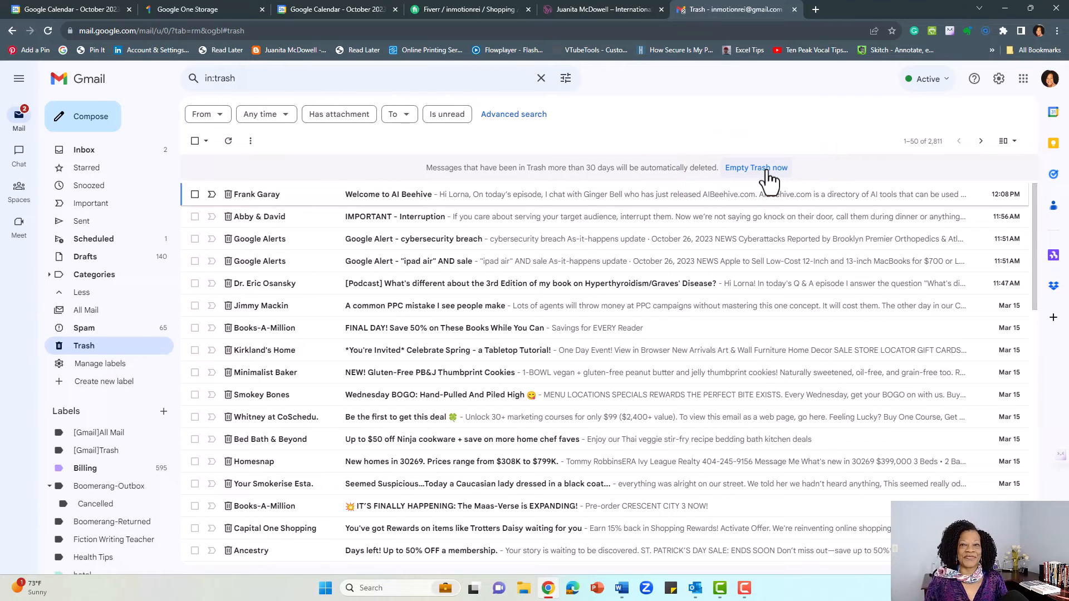
left_click(756, 167)
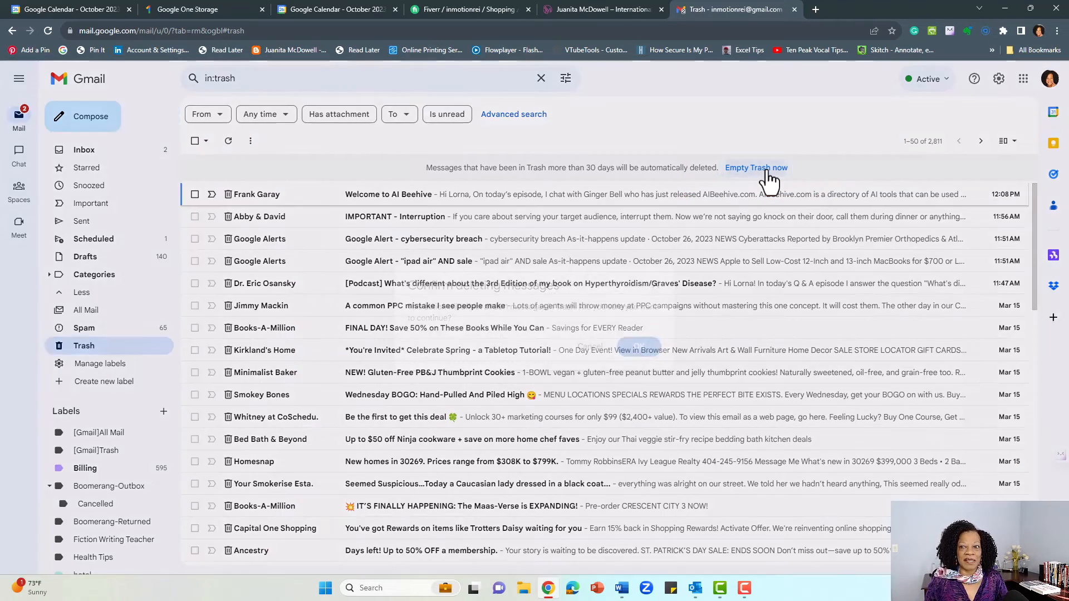
left_click(757, 167)
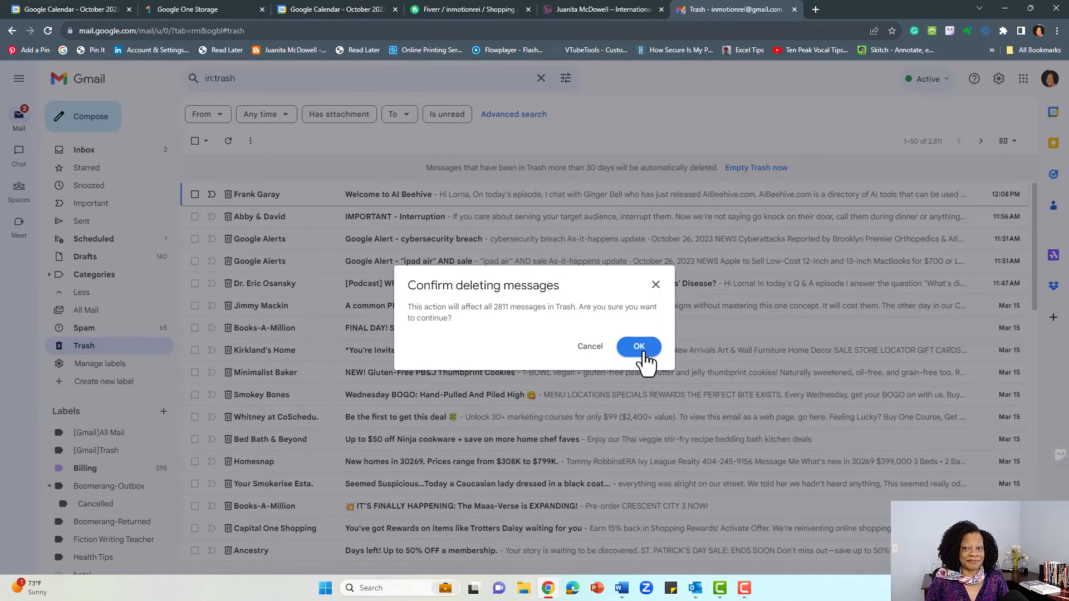
left_click(639, 346)
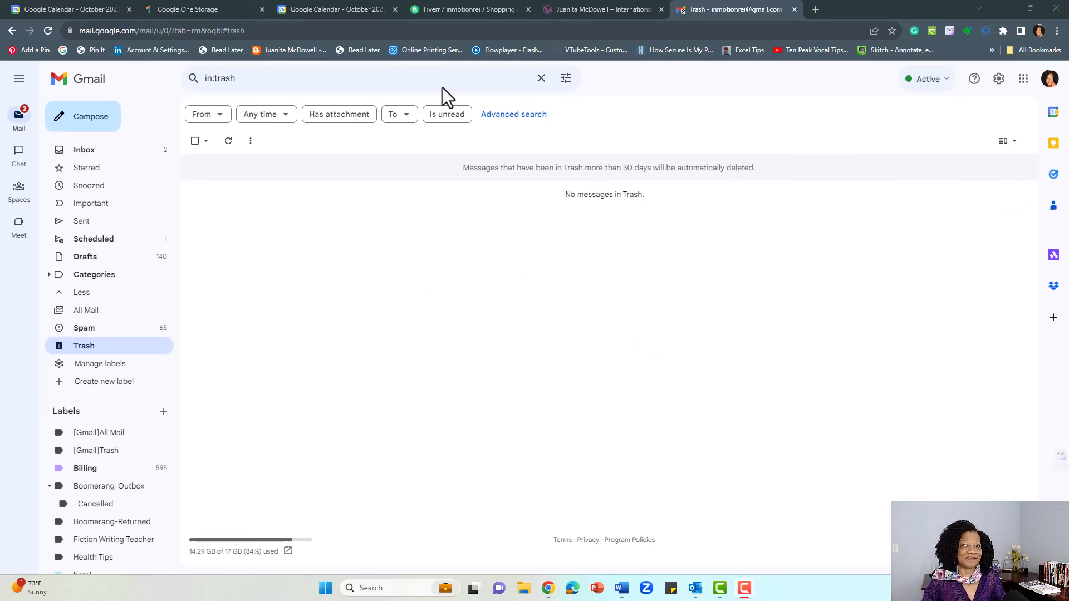